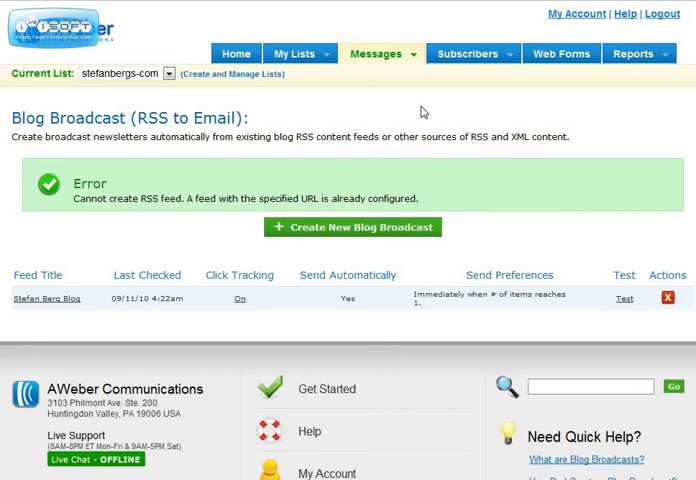
{"action": "mouse_move", "coordinate": [366, 118]}
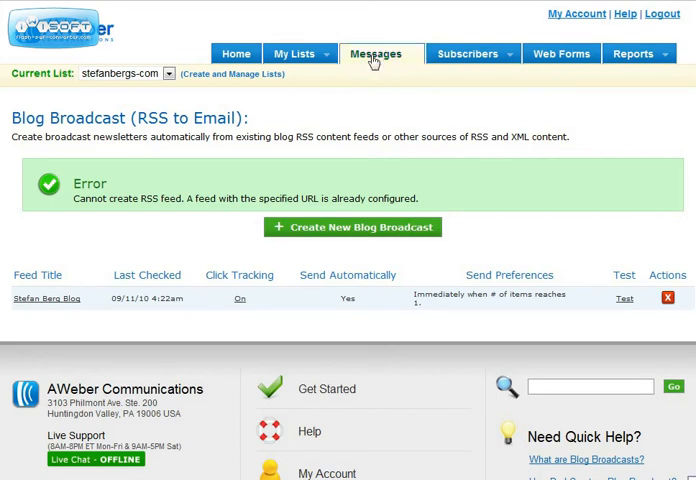
Show the Messages menu listing Follow Up, Broadcast and Blog Broadcast
{"action": "left_click", "coordinate": [381, 54]}
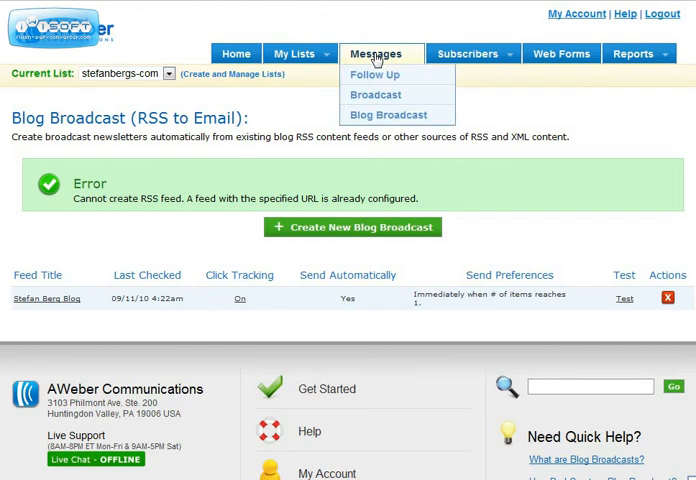
{"action": "mouse_move", "coordinate": [385, 115]}
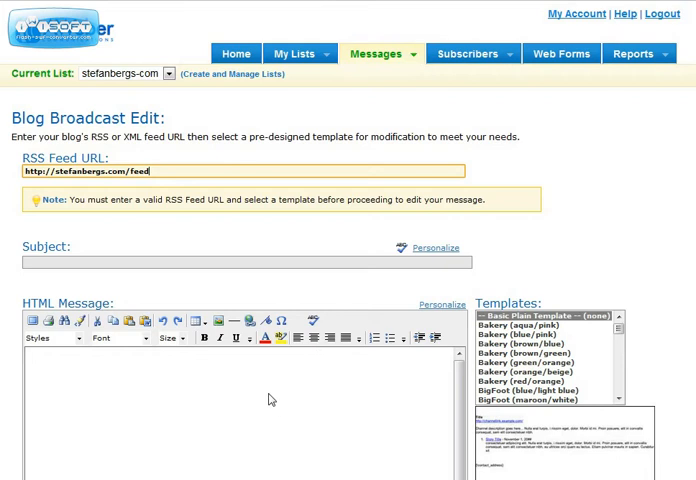
{"action": "mouse_move", "coordinate": [558, 210]}
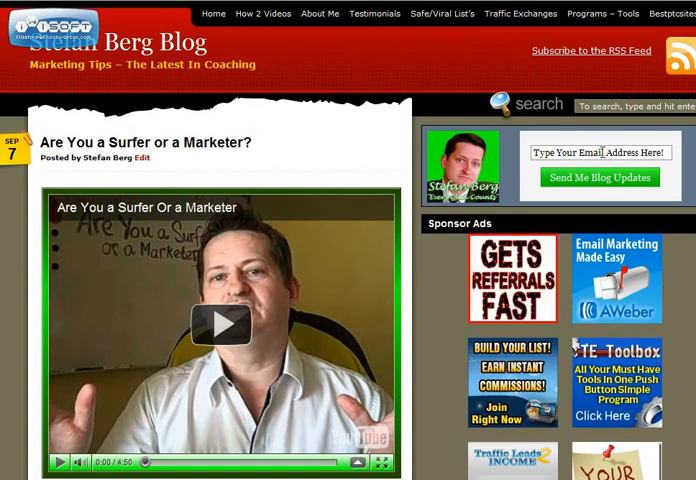
View the Stefan Berg Blog homepage with its latest post in the browser
{"action": "left_click", "coordinate": [600, 153]}
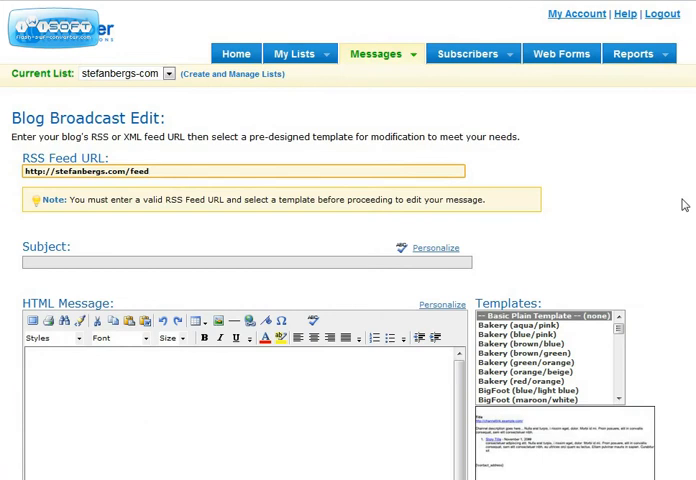
Preview the Bakery template, then load Basic Plain Template into the HTML message
{"action": "scroll", "scroll_direction": "down", "scroll_amount": 3}
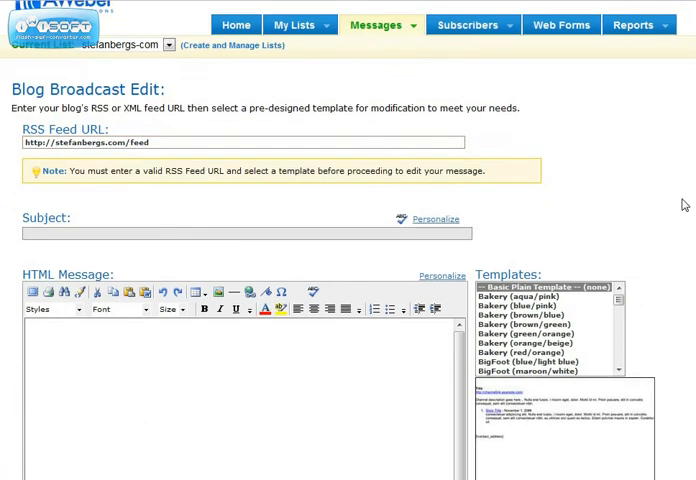
{"action": "scroll", "scroll_direction": "down", "scroll_amount": 3}
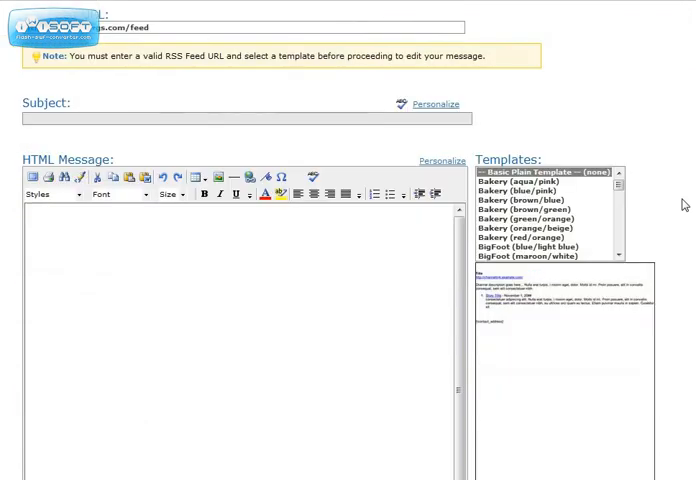
{"action": "scroll", "scroll_direction": "down", "scroll_amount": 3}
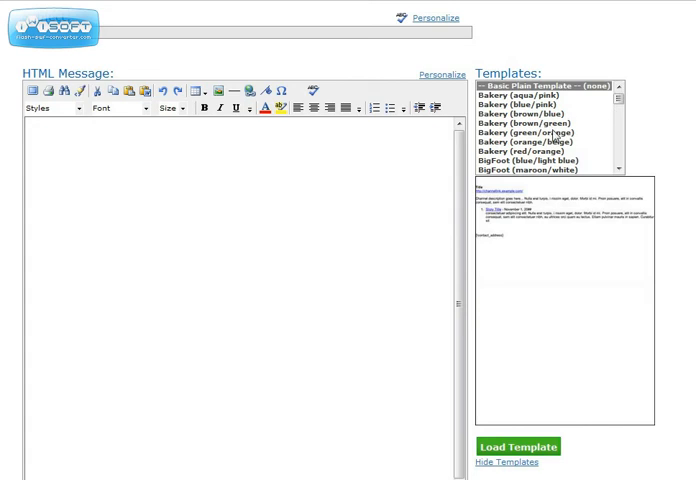
{"action": "left_click", "coordinate": [536, 131]}
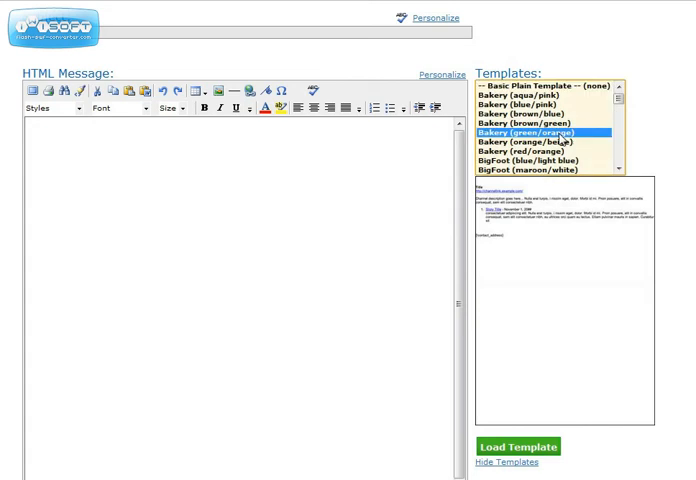
{"action": "mouse_move", "coordinate": [535, 392]}
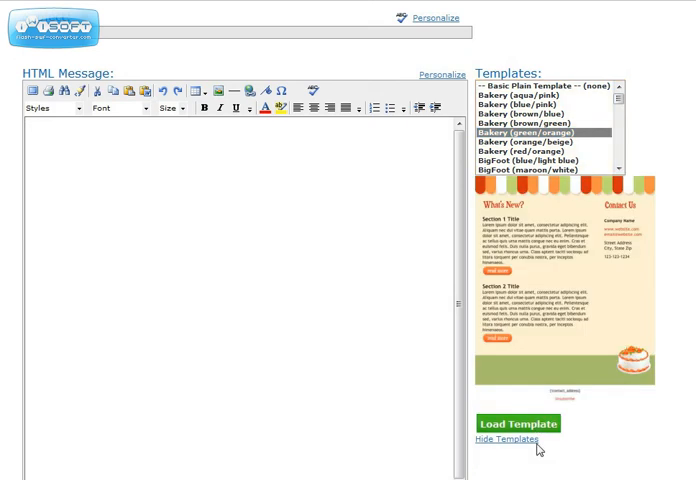
{"action": "mouse_move", "coordinate": [560, 260]}
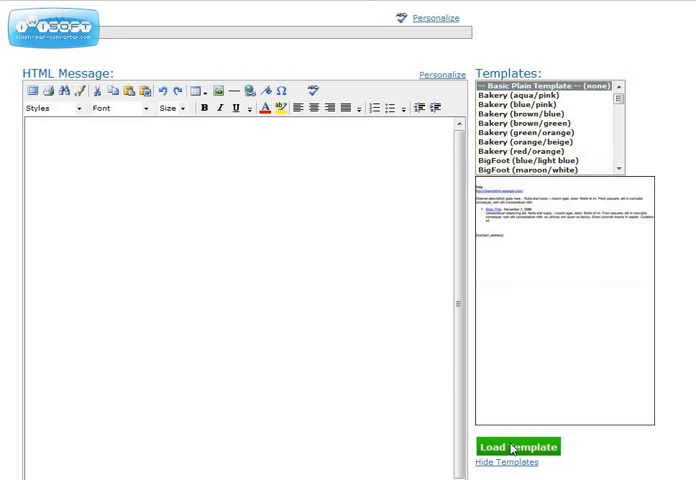
{"action": "left_click", "coordinate": [517, 446]}
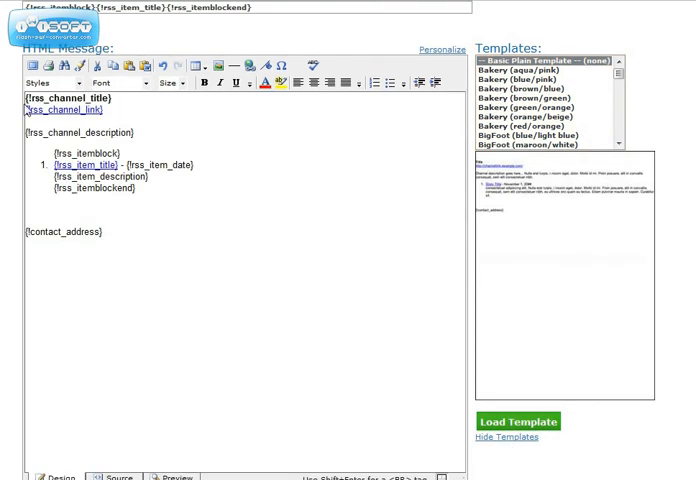
{"action": "mouse_move", "coordinate": [674, 143]}
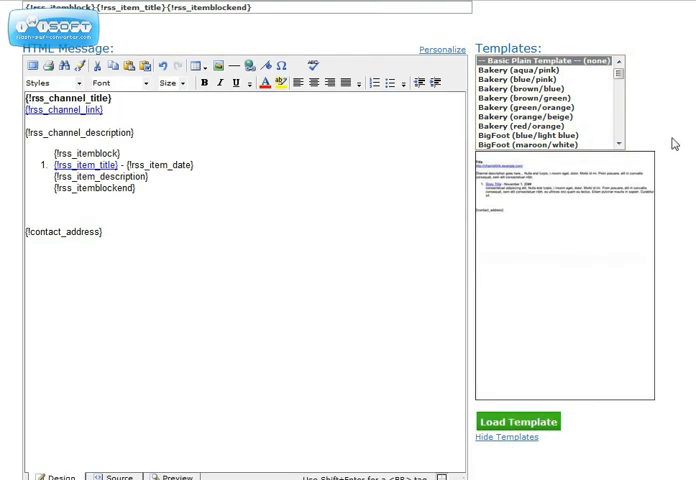
{"action": "scroll", "scroll_direction": "down", "scroll_amount": 3}
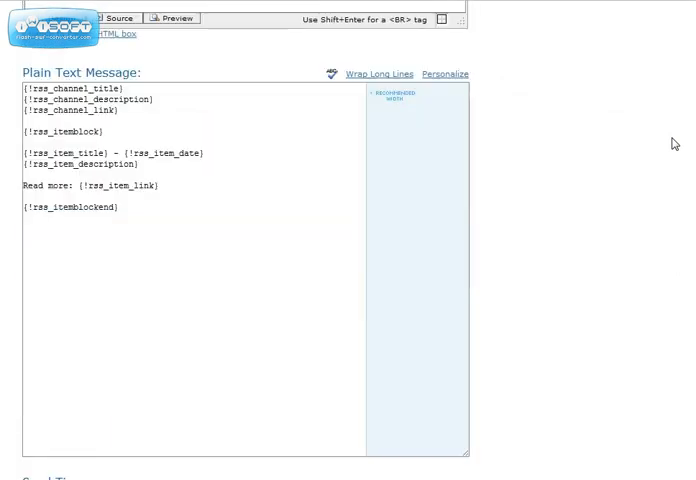
Send immediately after 1 new item, with automatic sending, click tracking, sharing and QuickStats
{"action": "scroll", "scroll_direction": "down", "scroll_amount": 3}
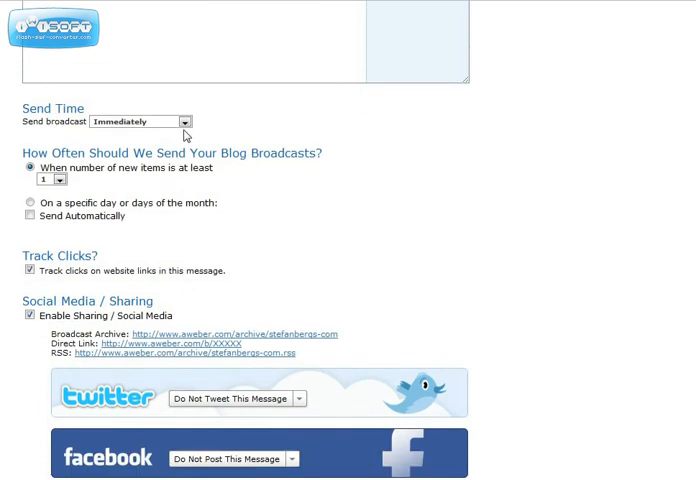
{"action": "mouse_move", "coordinate": [162, 134]}
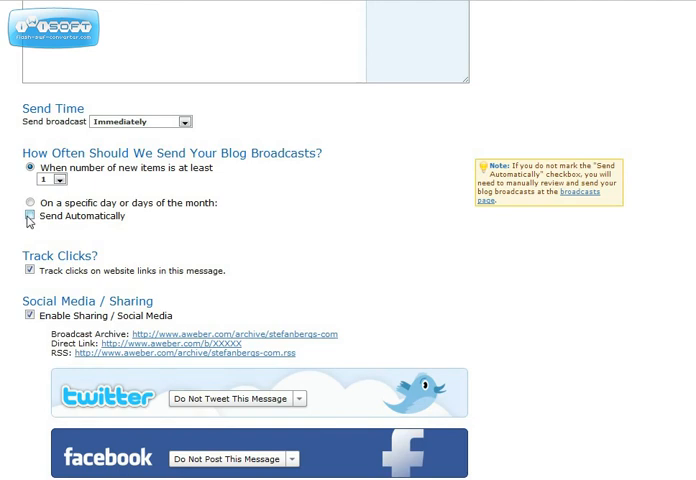
{"action": "left_click", "coordinate": [27, 215]}
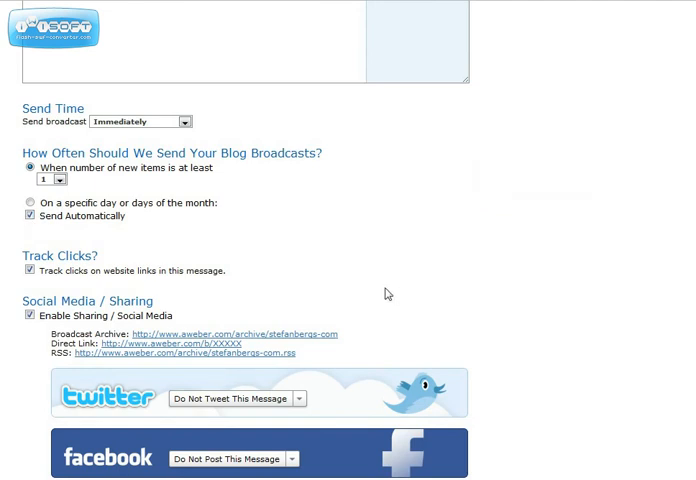
{"action": "mouse_move", "coordinate": [425, 306]}
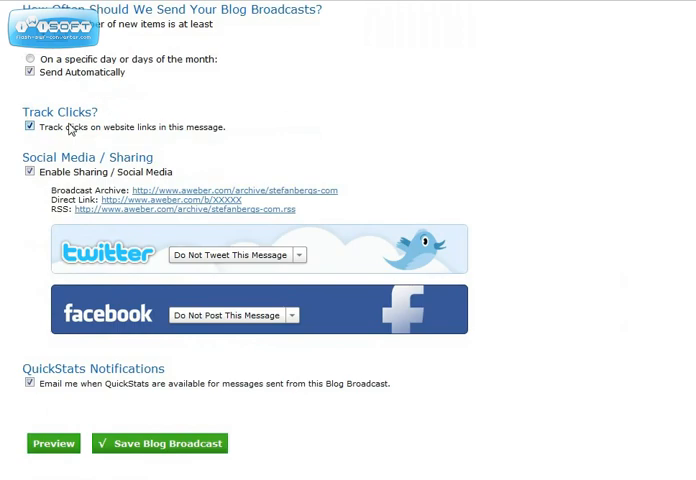
{"action": "scroll", "scroll_direction": "down", "scroll_amount": 3}
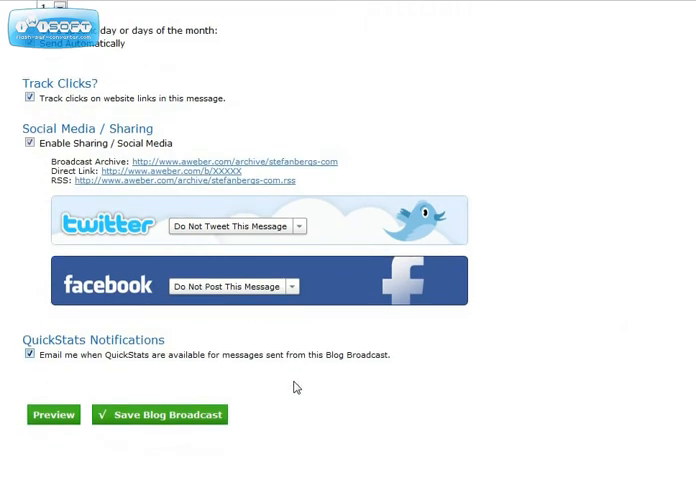
{"action": "scroll", "scroll_direction": "down", "scroll_amount": 3}
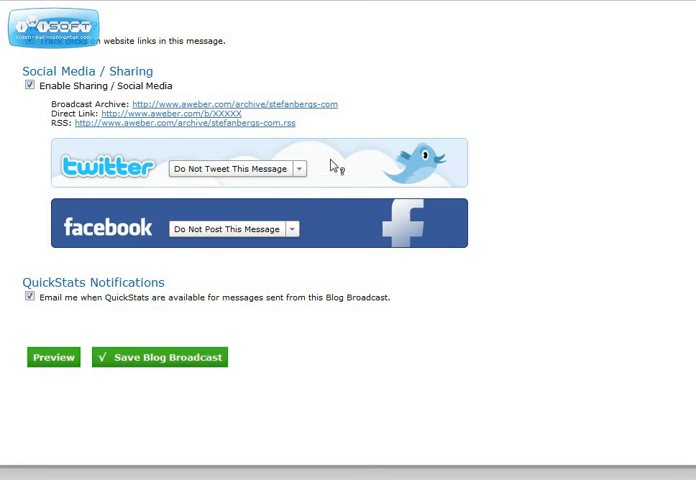
{"action": "mouse_move", "coordinate": [230, 242]}
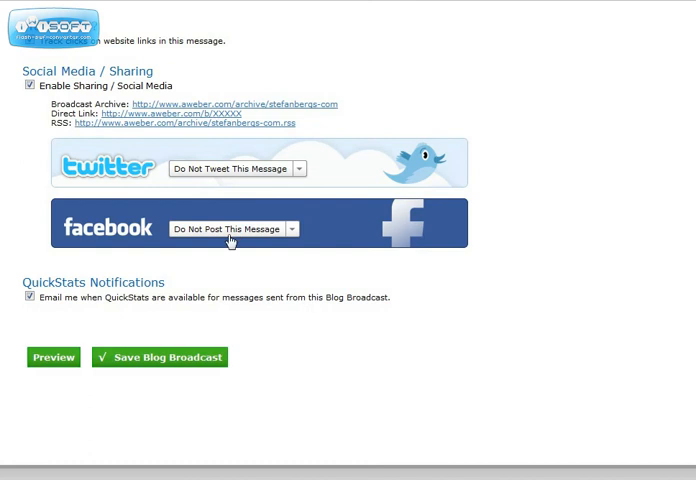
{"action": "mouse_move", "coordinate": [210, 377]}
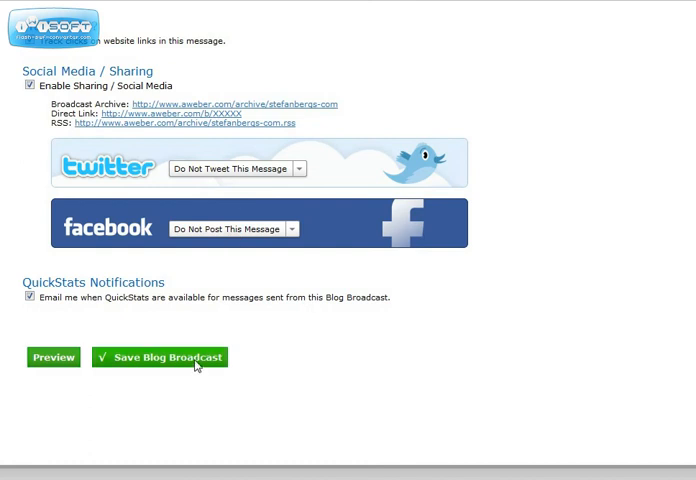
Save the Stefan Berg Blog broadcast and return to the Blog Broadcast list
{"action": "left_click", "coordinate": [160, 357]}
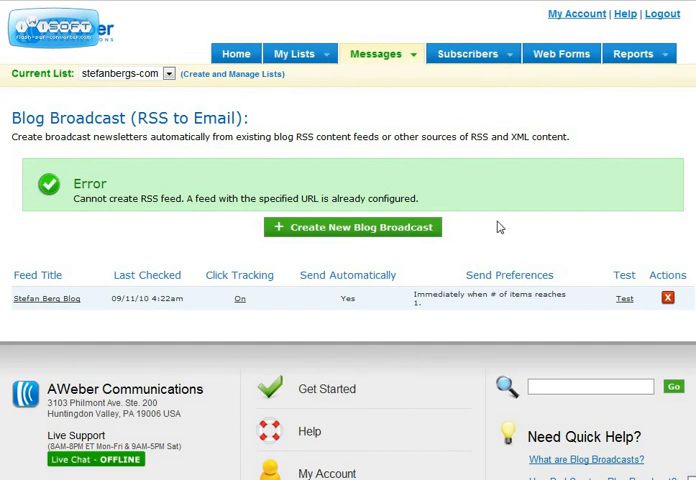
{"action": "mouse_move", "coordinate": [328, 192]}
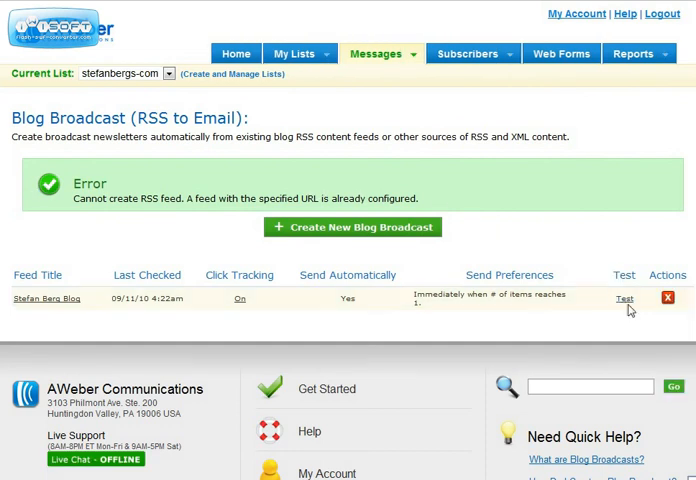
Send a test of the Stefan Berg Blog feed to the confirmed address, then close the form
{"action": "left_click", "coordinate": [624, 298]}
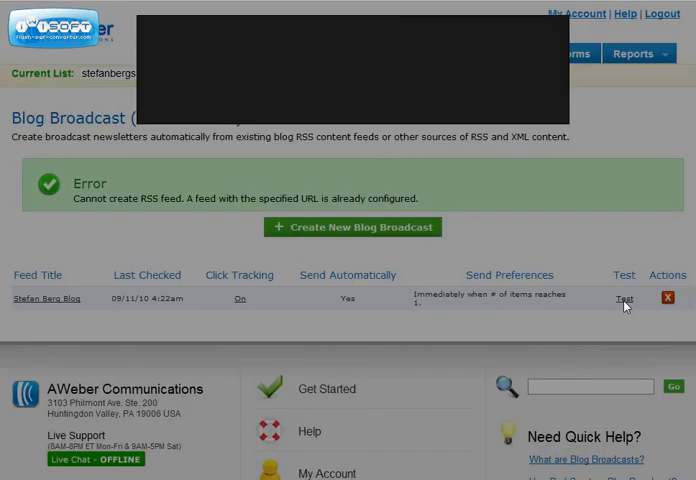
{"action": "left_click", "coordinate": [623, 299]}
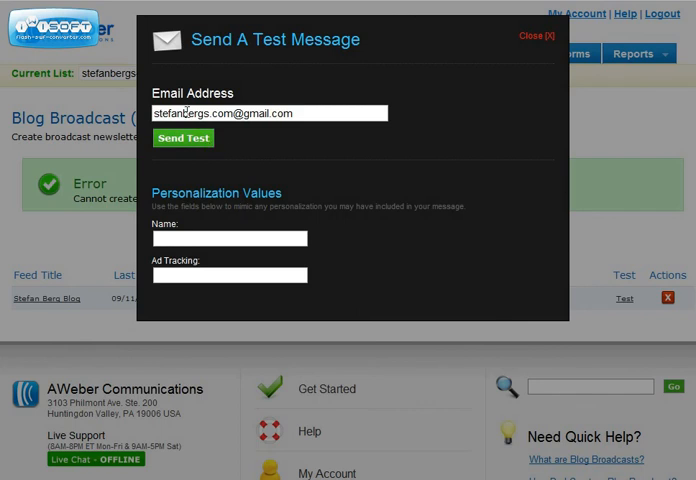
{"action": "left_click", "coordinate": [183, 138]}
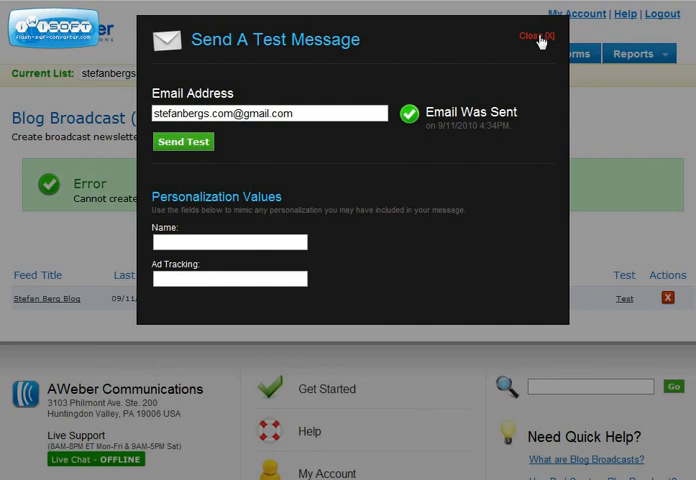
{"action": "left_click", "coordinate": [522, 45]}
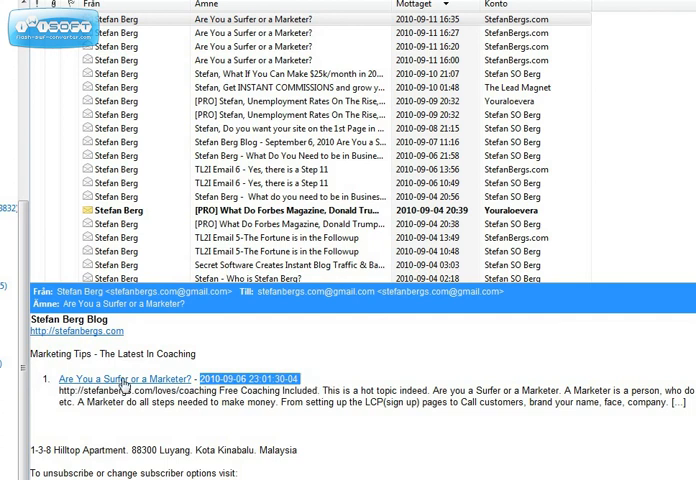
Follow the test email's Are You a Surfer or a Marketer? link to the blog post
{"action": "left_click", "coordinate": [112, 376]}
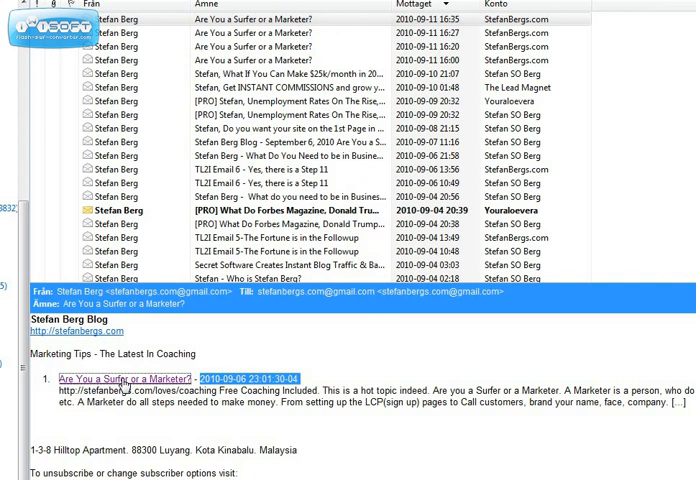
{"action": "left_click", "coordinate": [128, 377]}
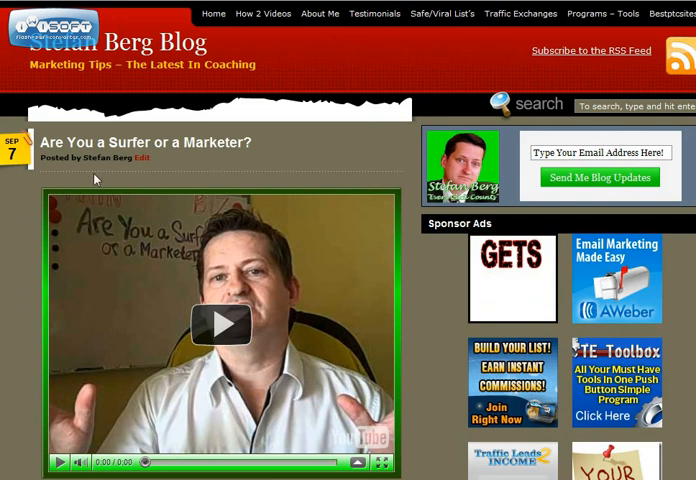
{"action": "mouse_move", "coordinate": [292, 182]}
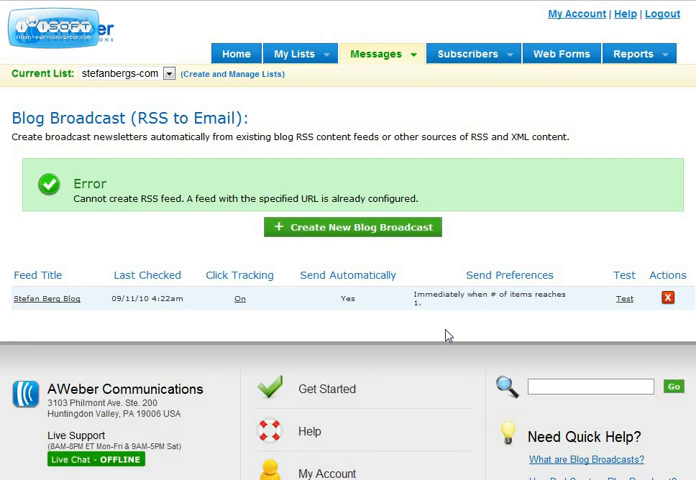
{"action": "mouse_move", "coordinate": [448, 335]}
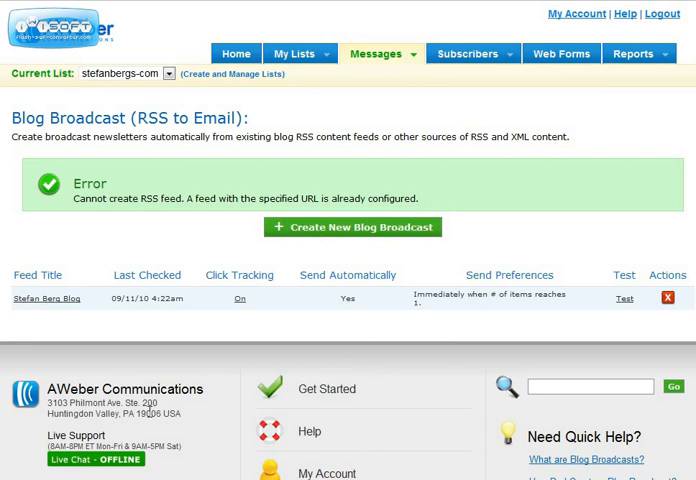